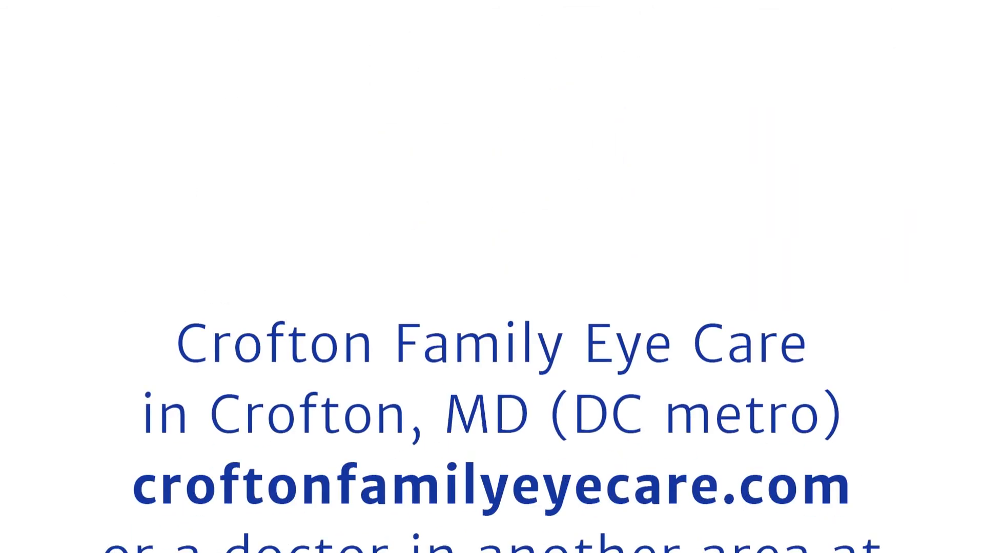
scroll(down, 3)
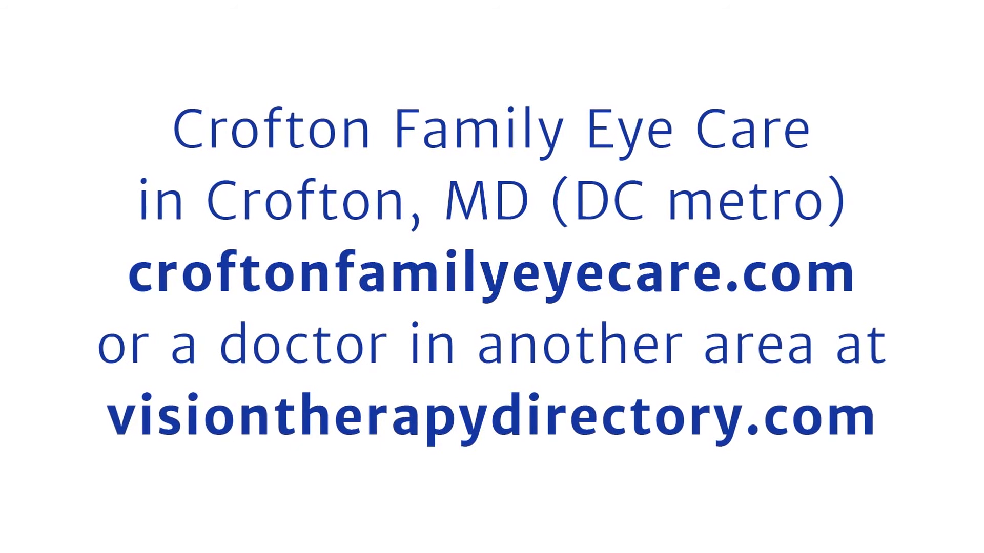